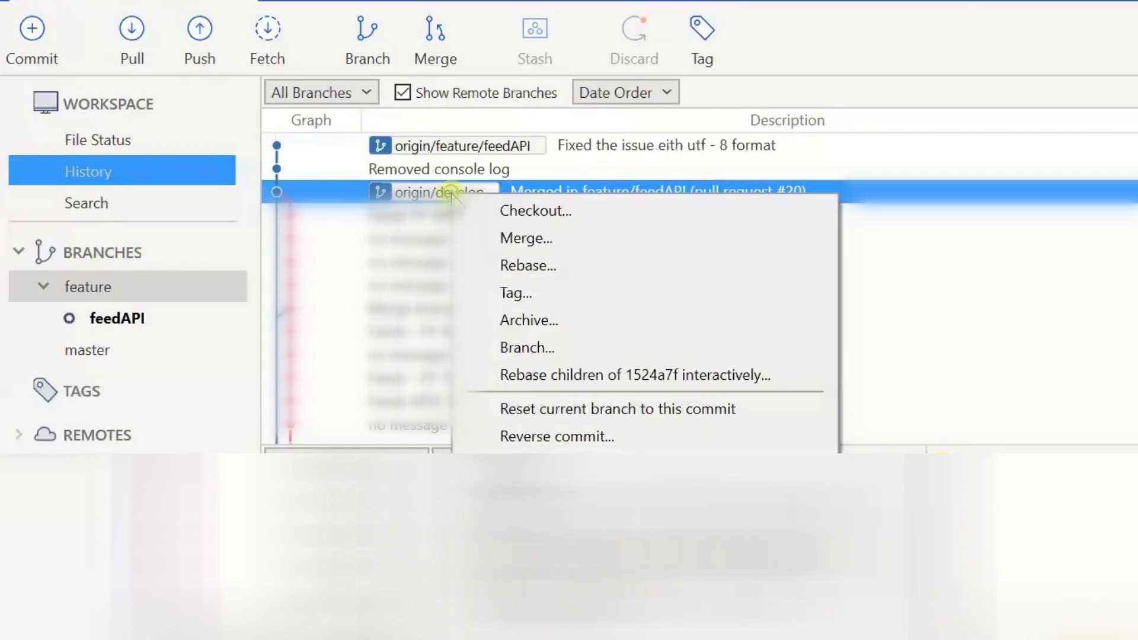
- Begin checking out a new local branch from the origin/develop commit
{"action": "left_click", "coordinate": [535, 211]}
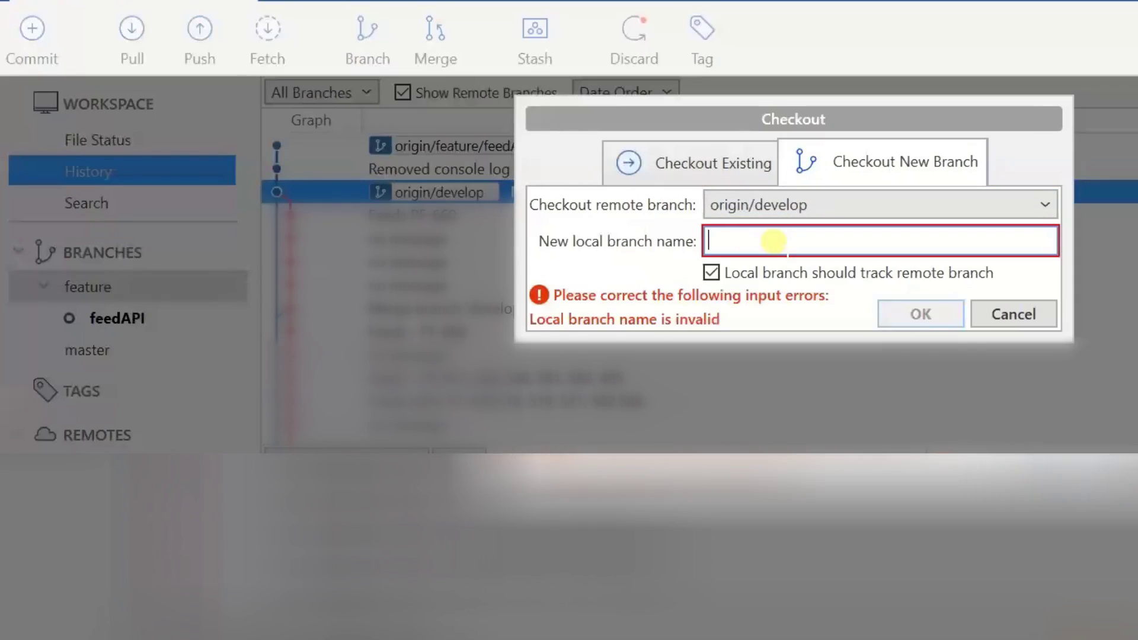
- Name the new branch feature/FeedsAPI716, keep tracking origin/develop, and confirm the checkout
{"action": "type", "text": "feature/"}
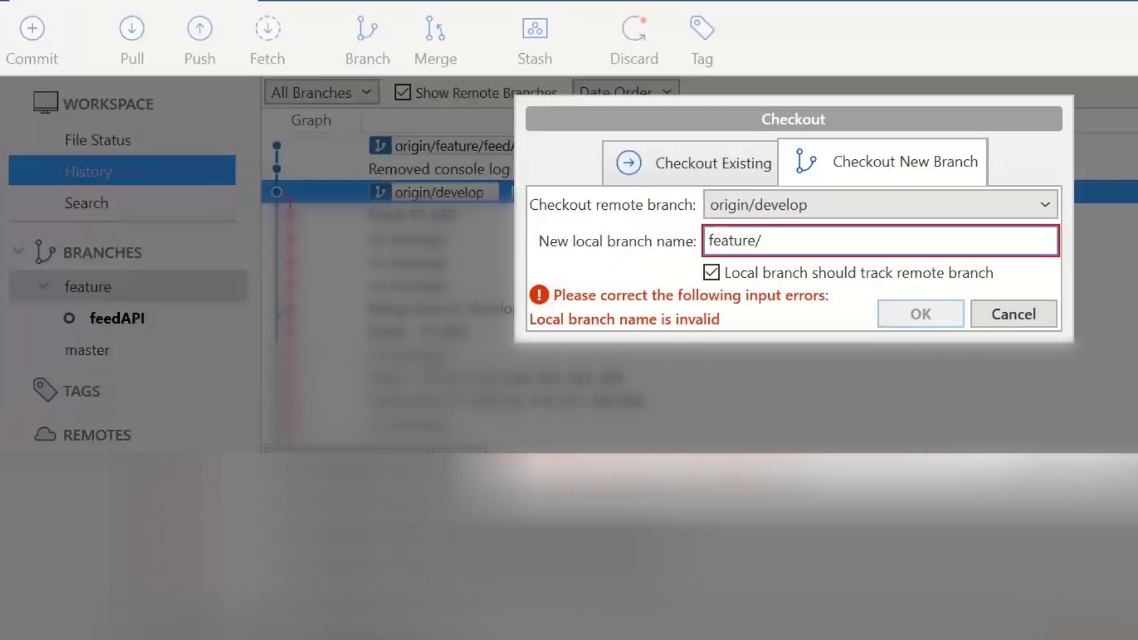
{"action": "type", "text": "Feed"}
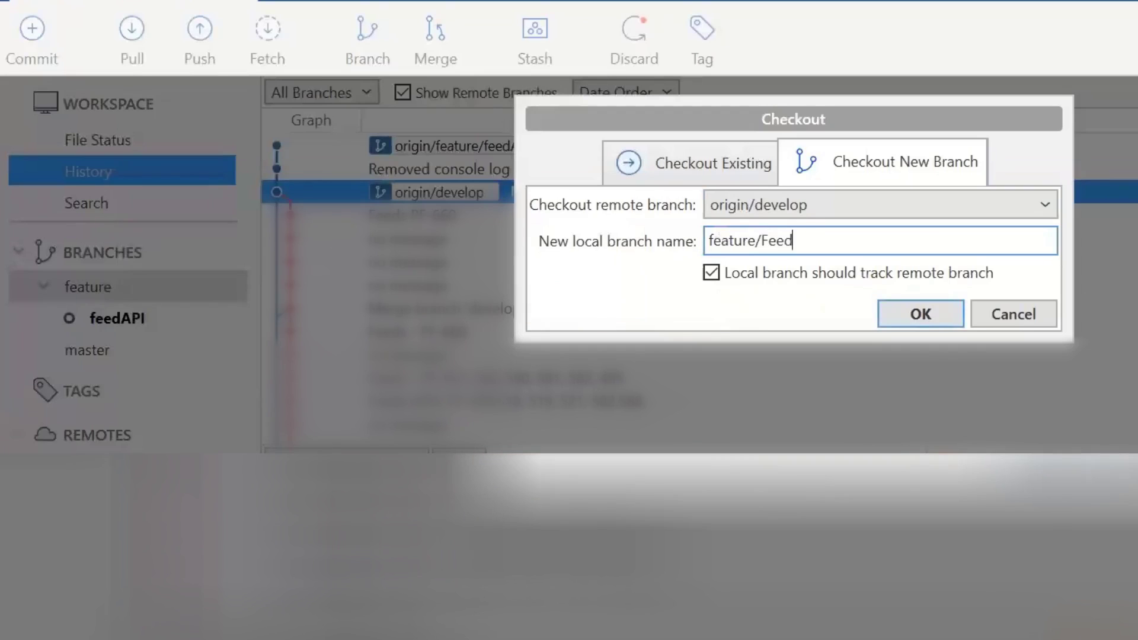
{"action": "type", "text": "sAp"}
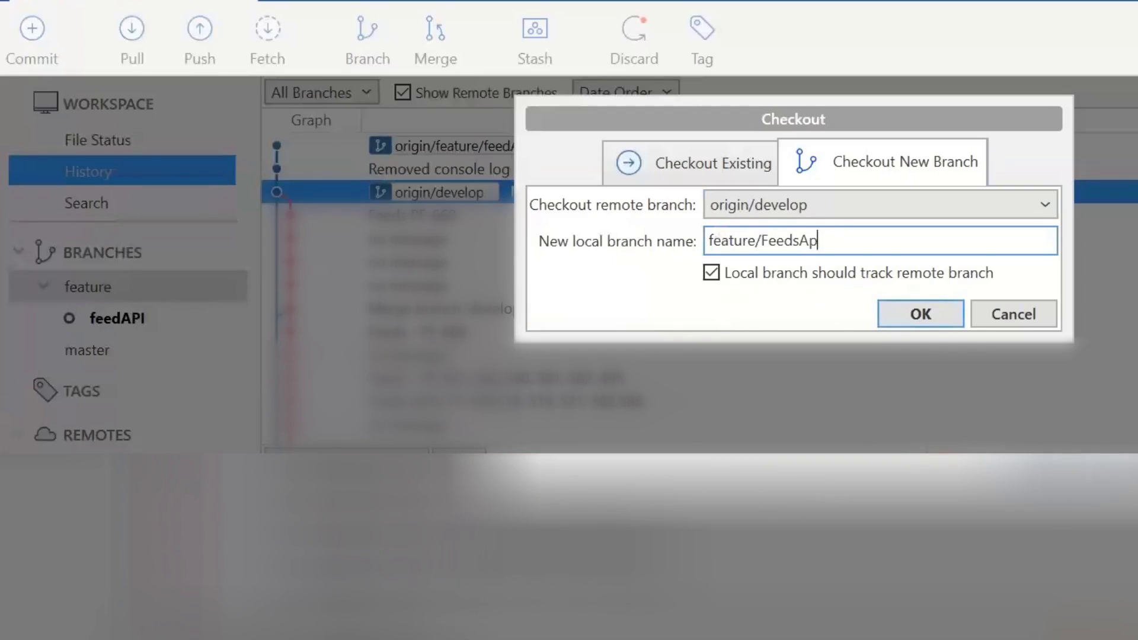
{"action": "type", "text": "P"}
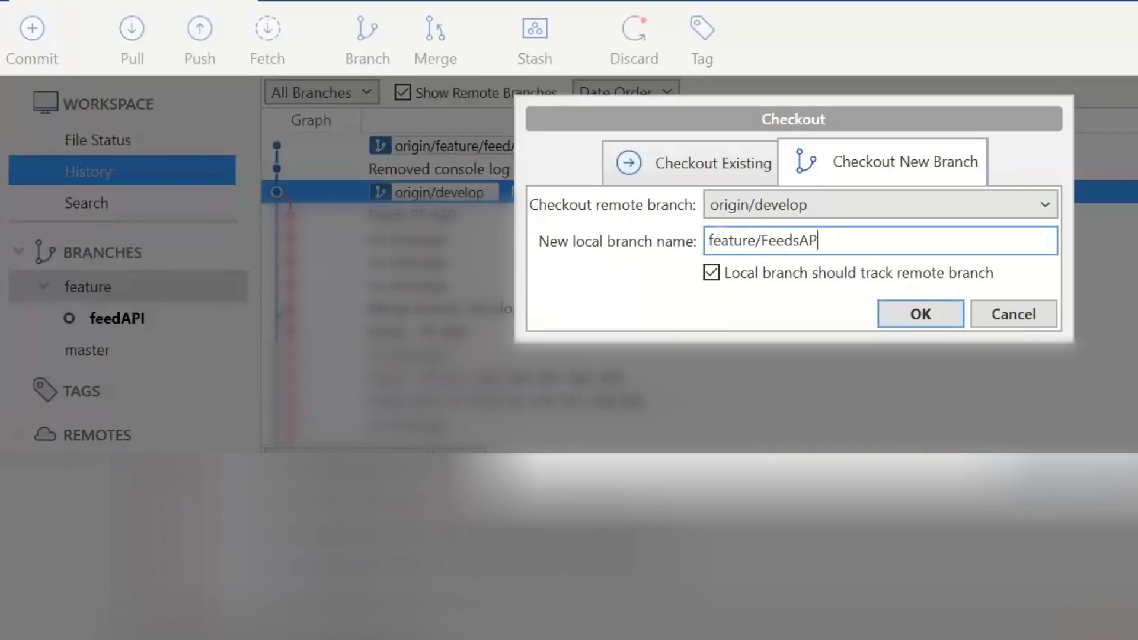
{"action": "type", "text": "I"}
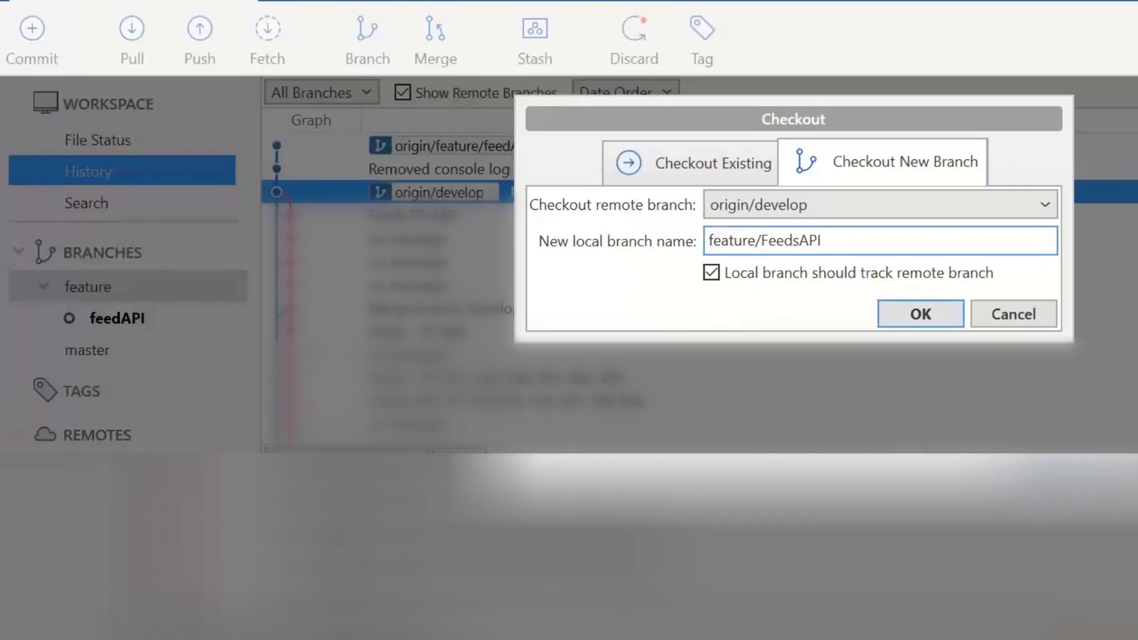
{"action": "type", "text": "716"}
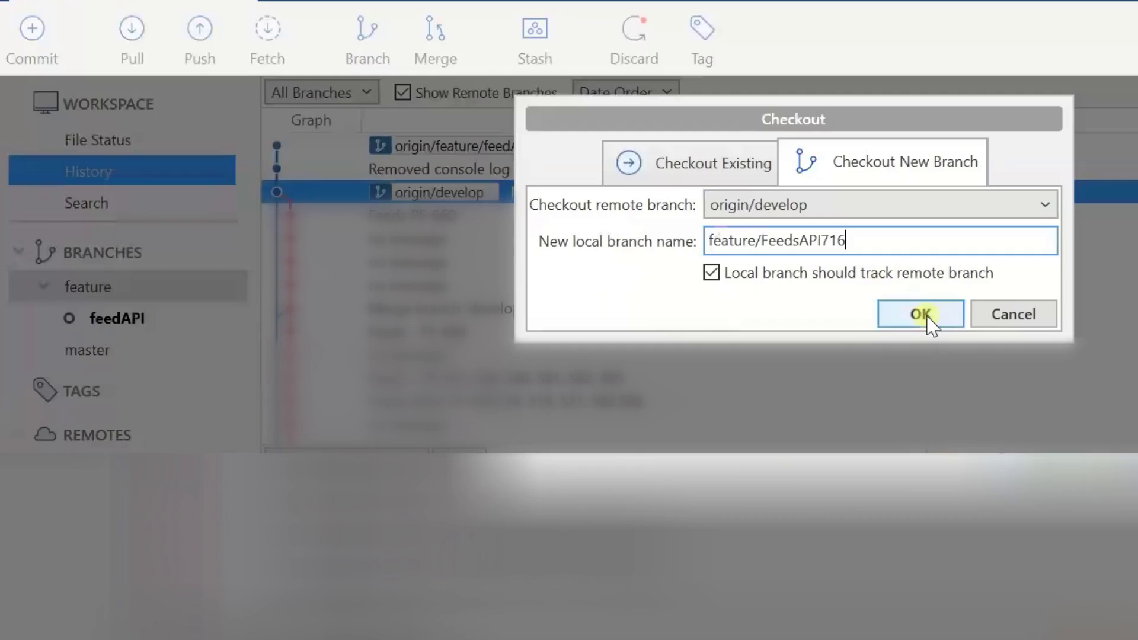
{"action": "left_click", "coordinate": [920, 314]}
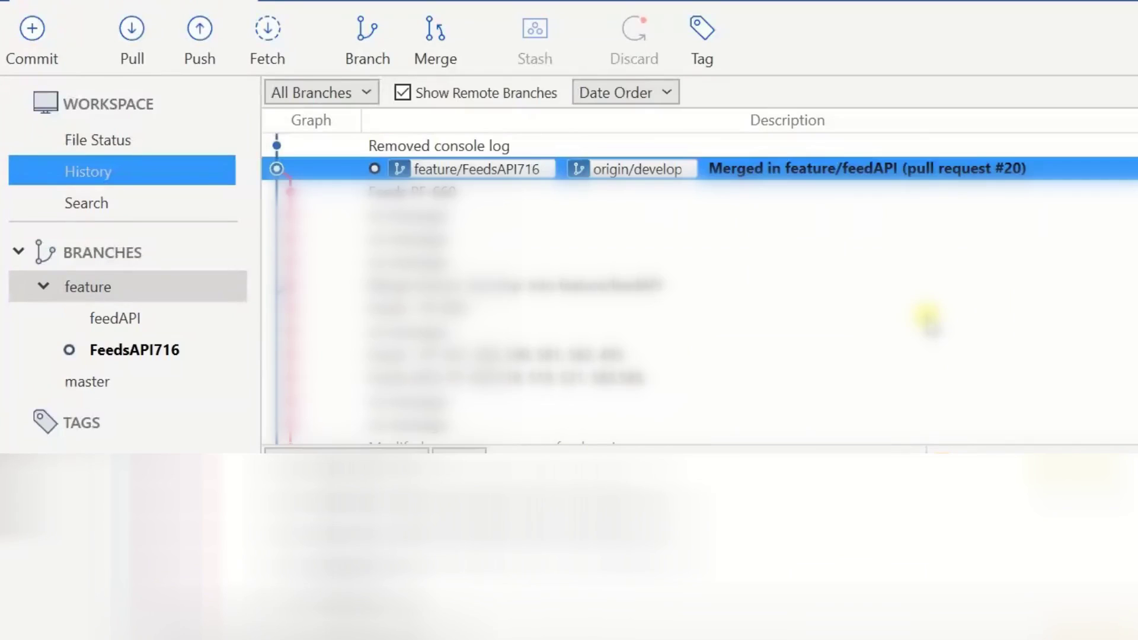